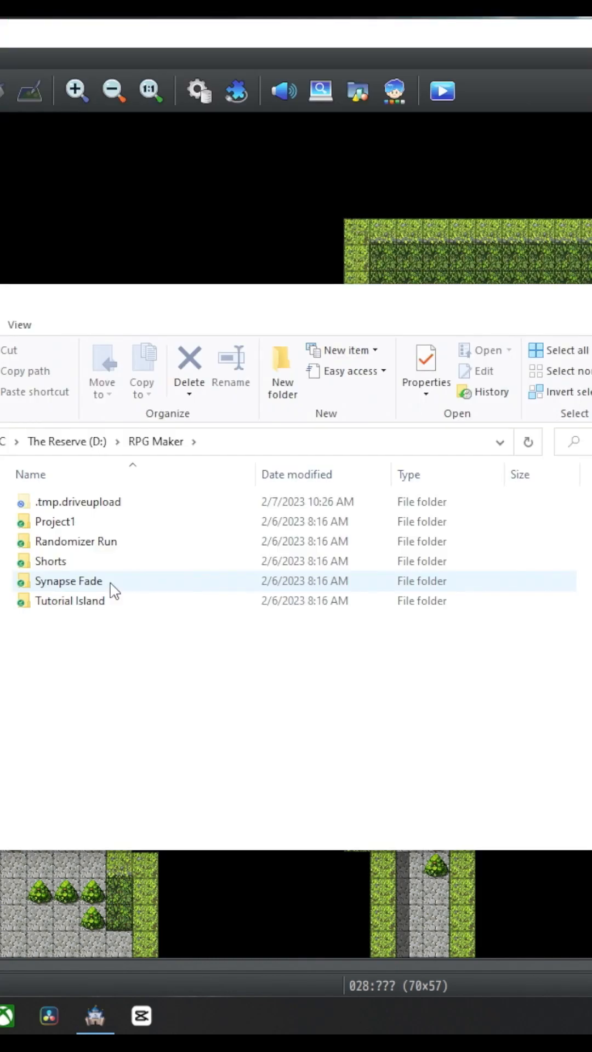
Step: Navigate into the Synapse Fade project's img\system folder containing Window.png
double_click(67, 581)
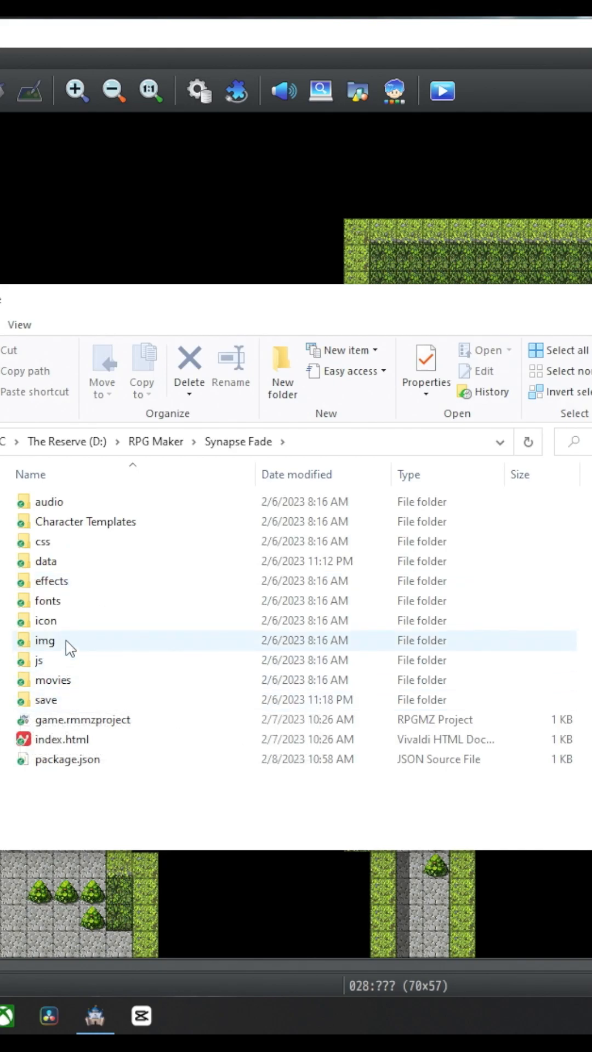
double_click(45, 640)
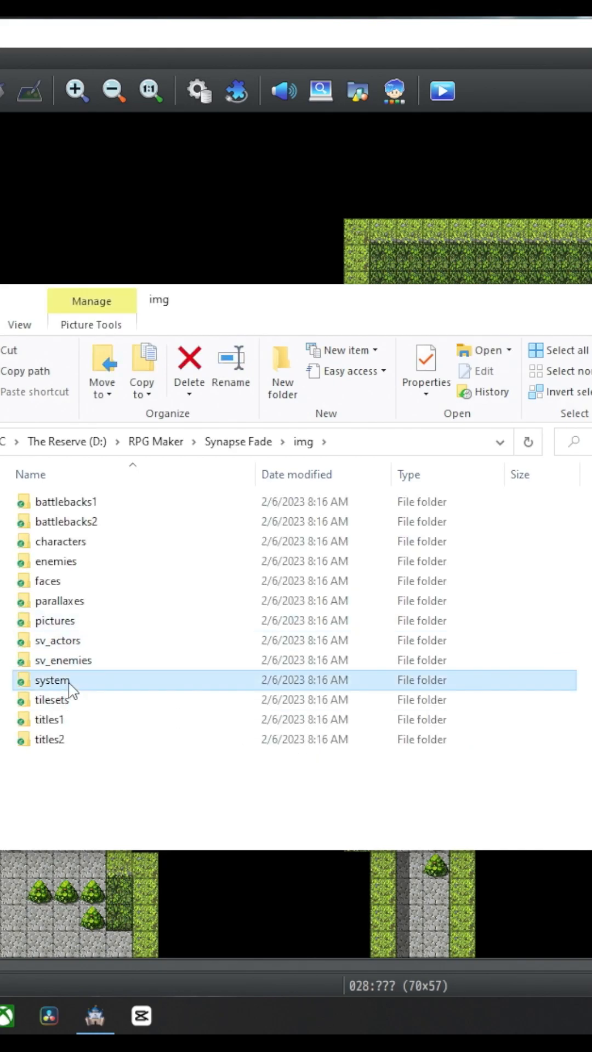
double_click(48, 679)
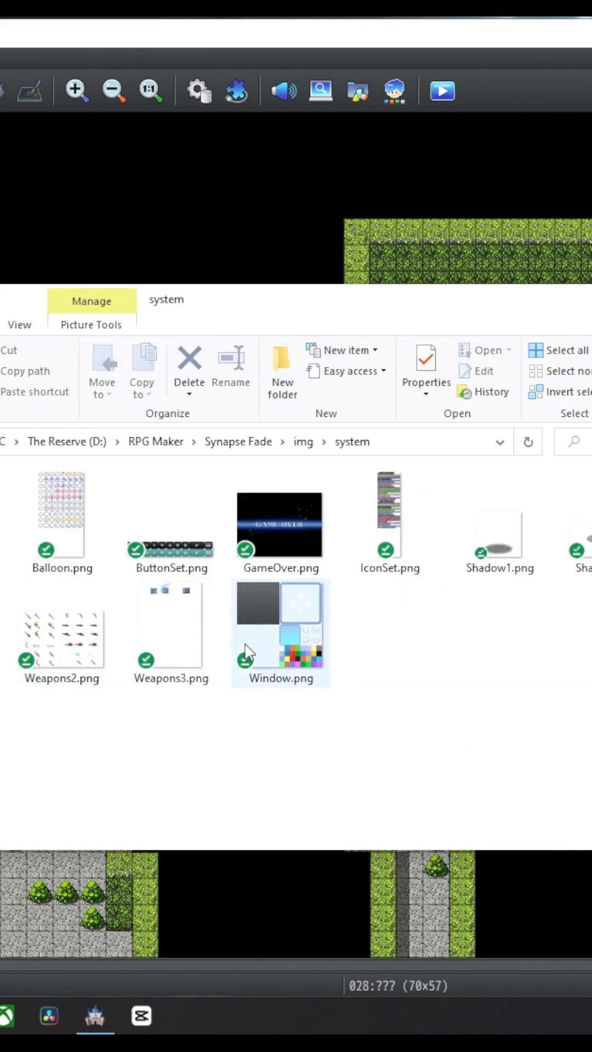